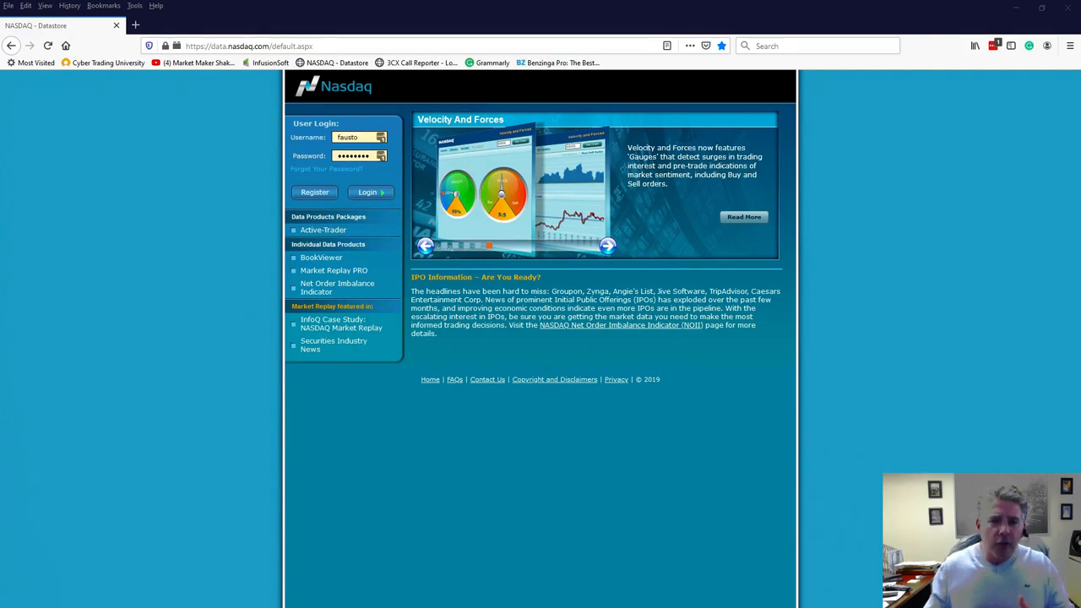
{"action": "mouse_move", "coordinate": [755, 466]}
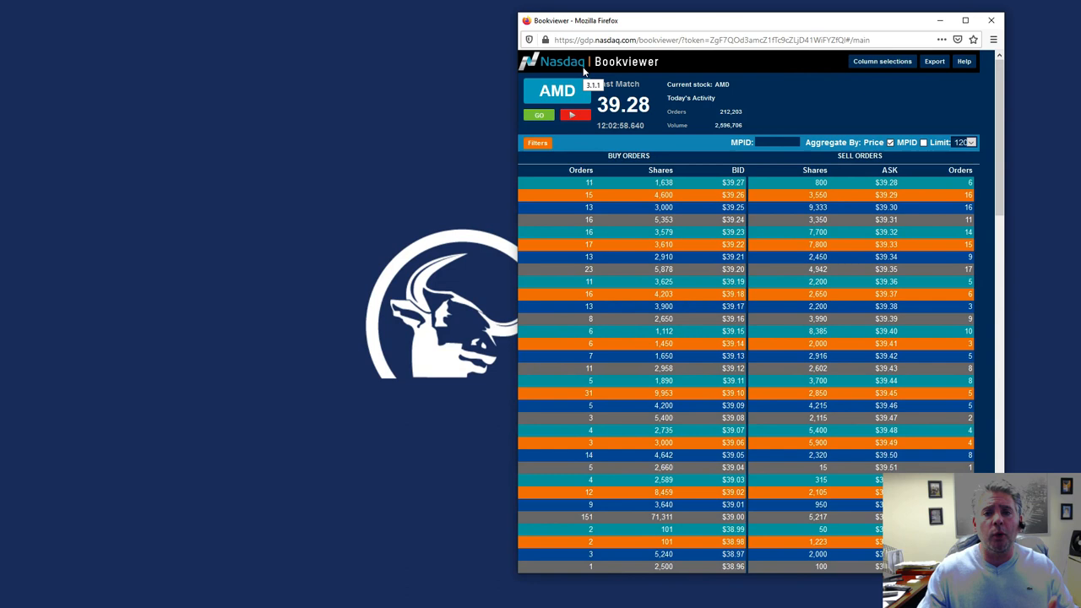
{"action": "left_click", "coordinate": [574, 115]}
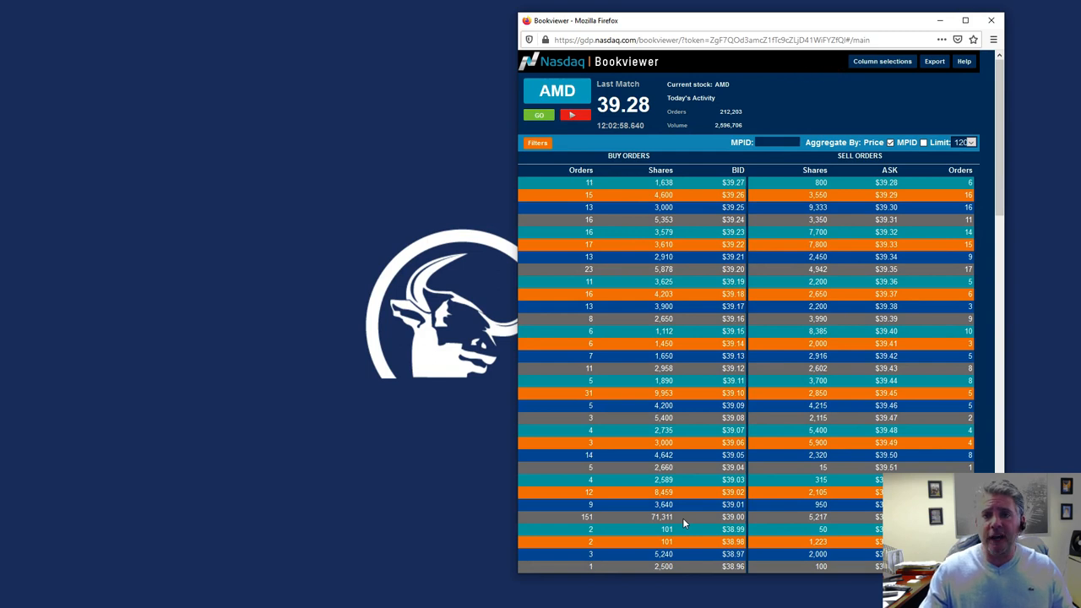
{"action": "left_click", "coordinate": [574, 115]}
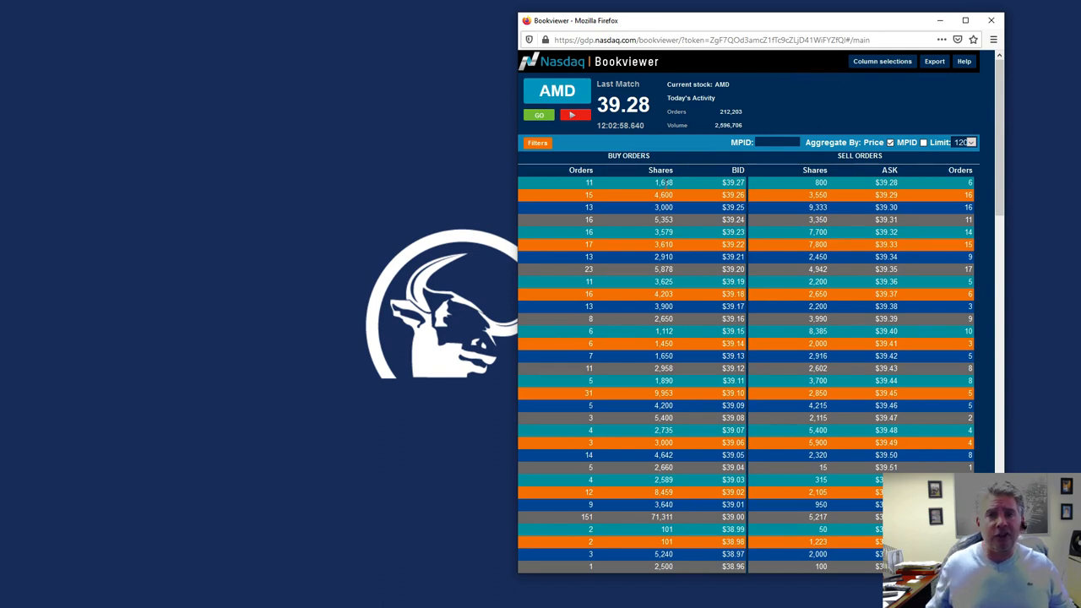
{"action": "left_click", "coordinate": [575, 115]}
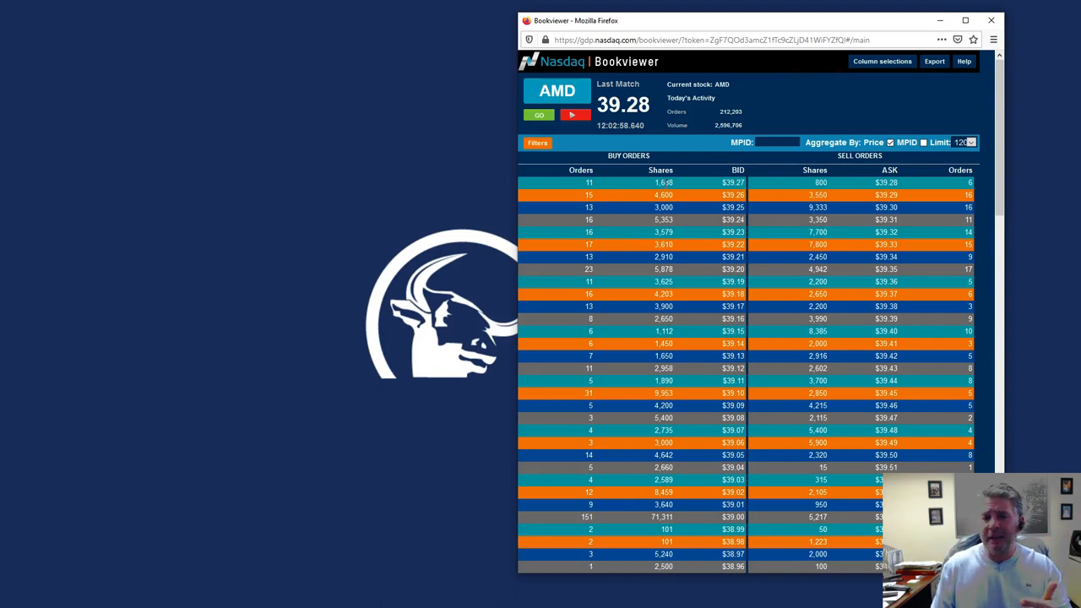
{"action": "left_click", "coordinate": [575, 115]}
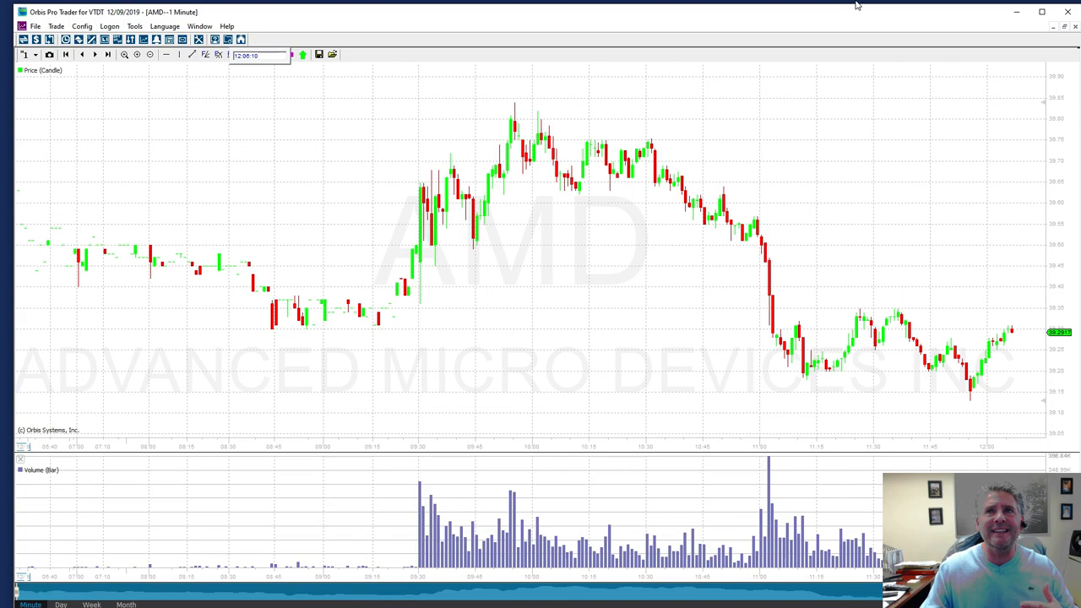
{"action": "mouse_move", "coordinate": [858, 8]}
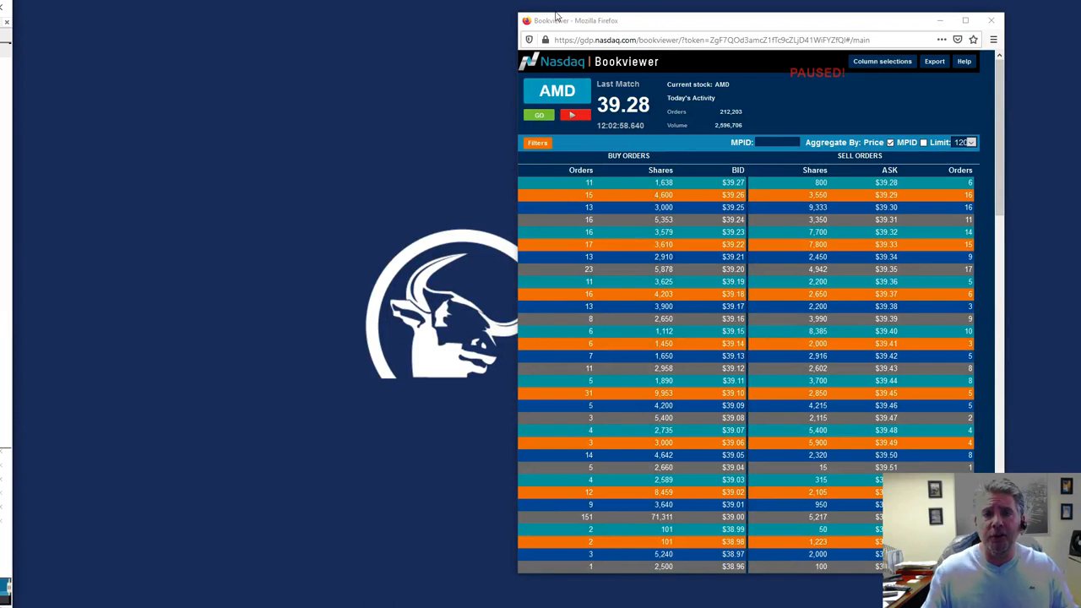
{"action": "mouse_move", "coordinate": [698, 184]}
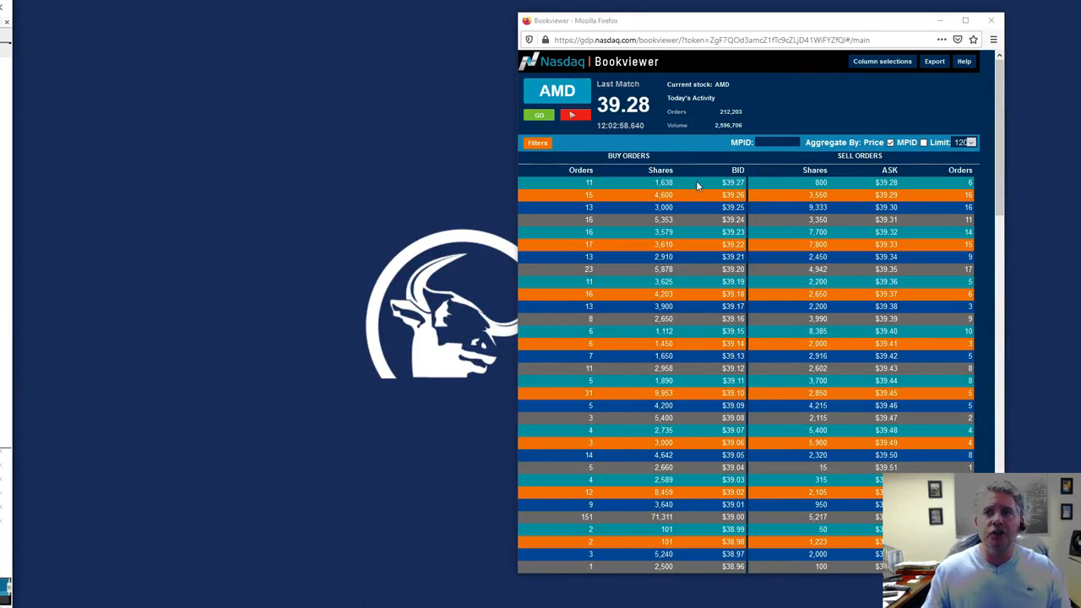
{"action": "left_click", "coordinate": [574, 115]}
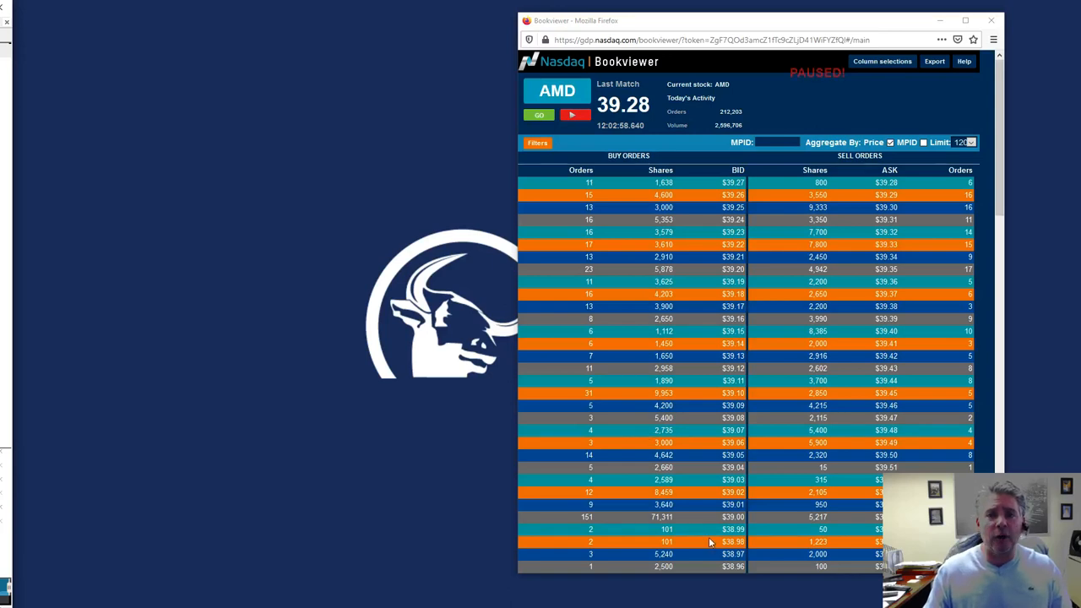
{"action": "mouse_move", "coordinate": [713, 522]}
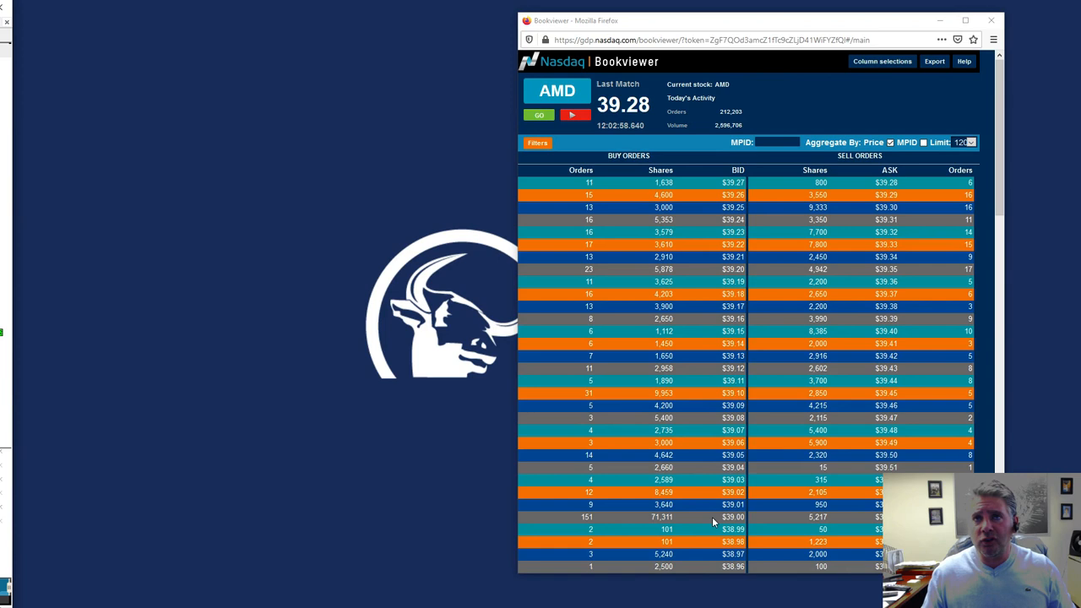
{"action": "left_click", "coordinate": [574, 115]}
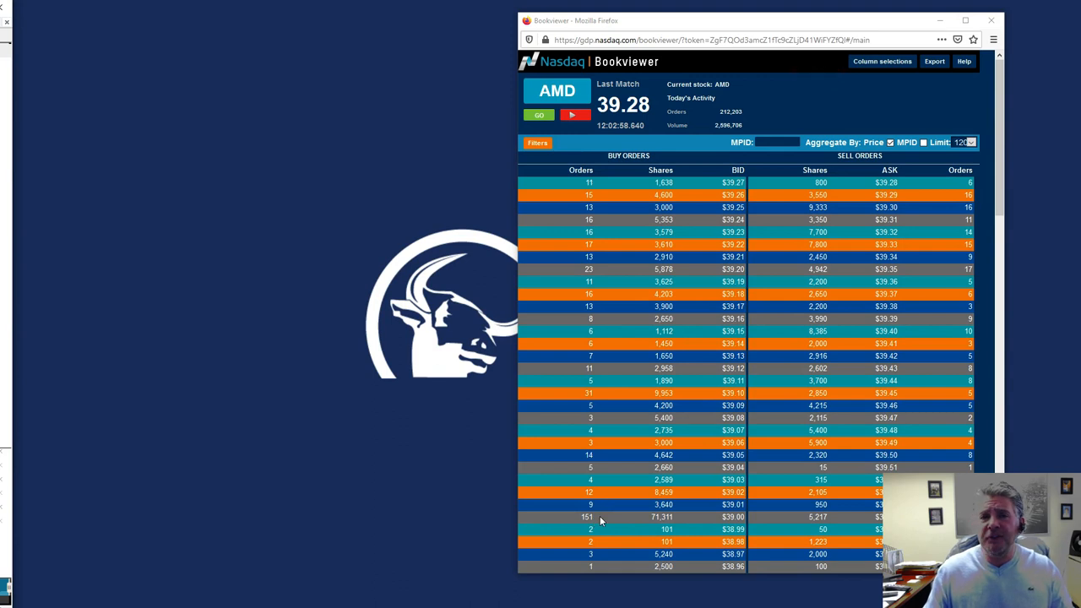
{"action": "left_click", "coordinate": [574, 115]}
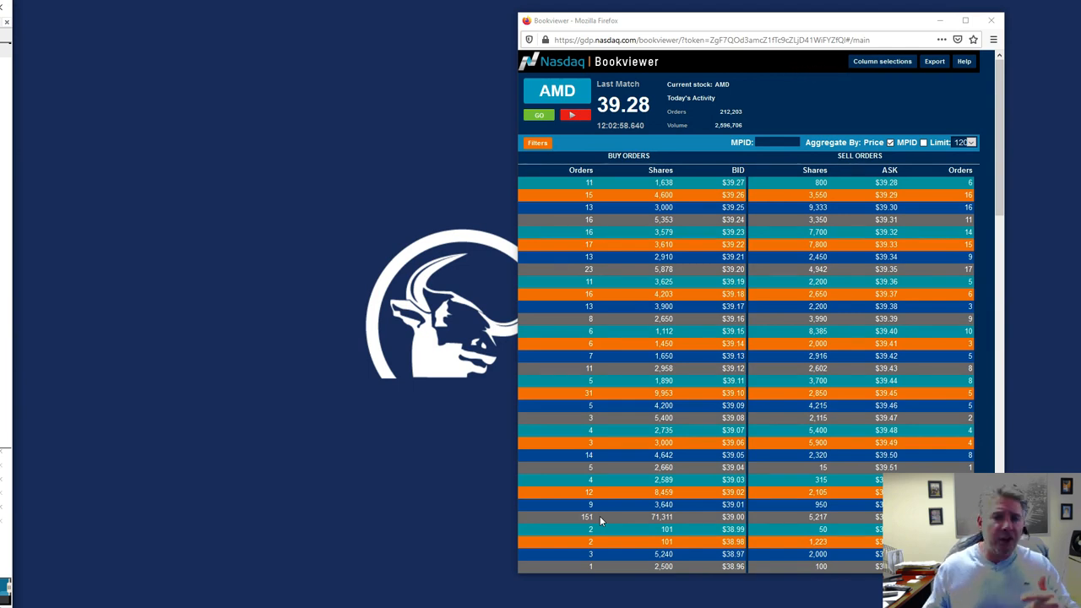
{"action": "left_click", "coordinate": [574, 115]}
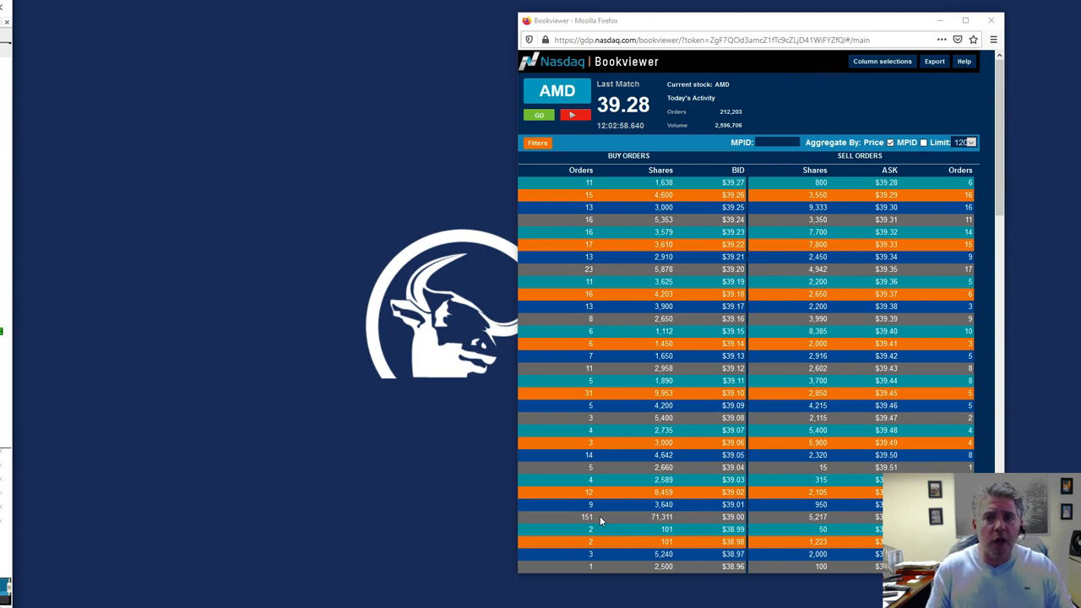
{"action": "left_click", "coordinate": [574, 115]}
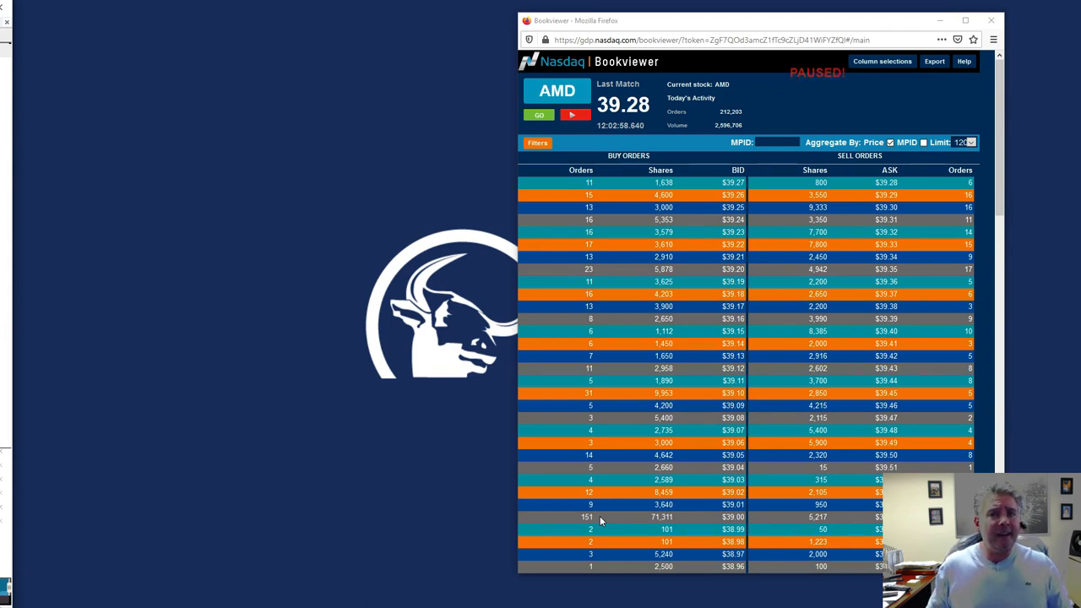
{"action": "mouse_move", "coordinate": [745, 281]}
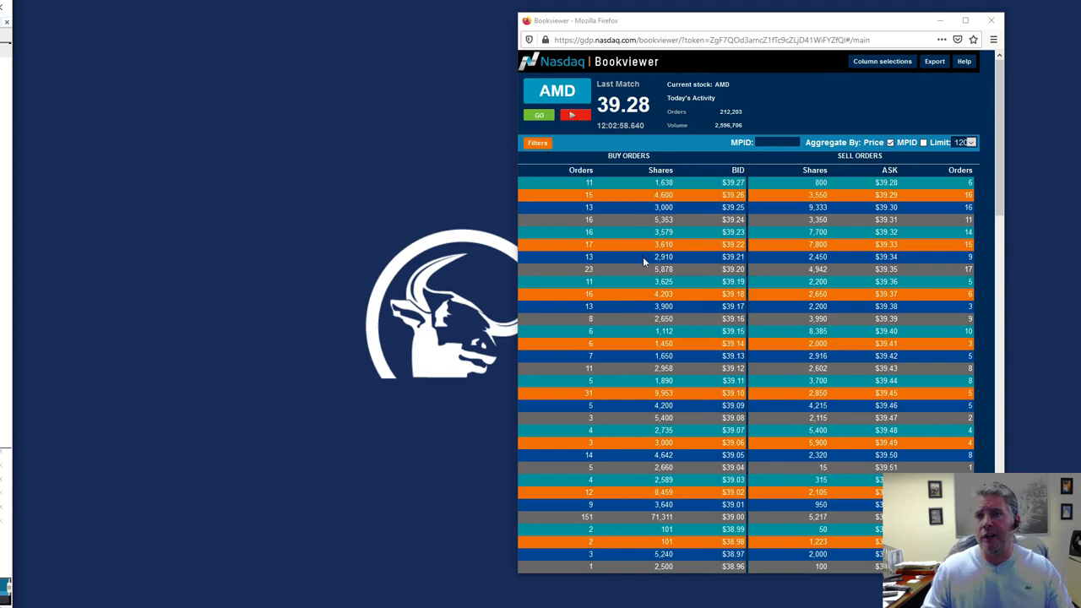
{"action": "left_click", "coordinate": [575, 115]}
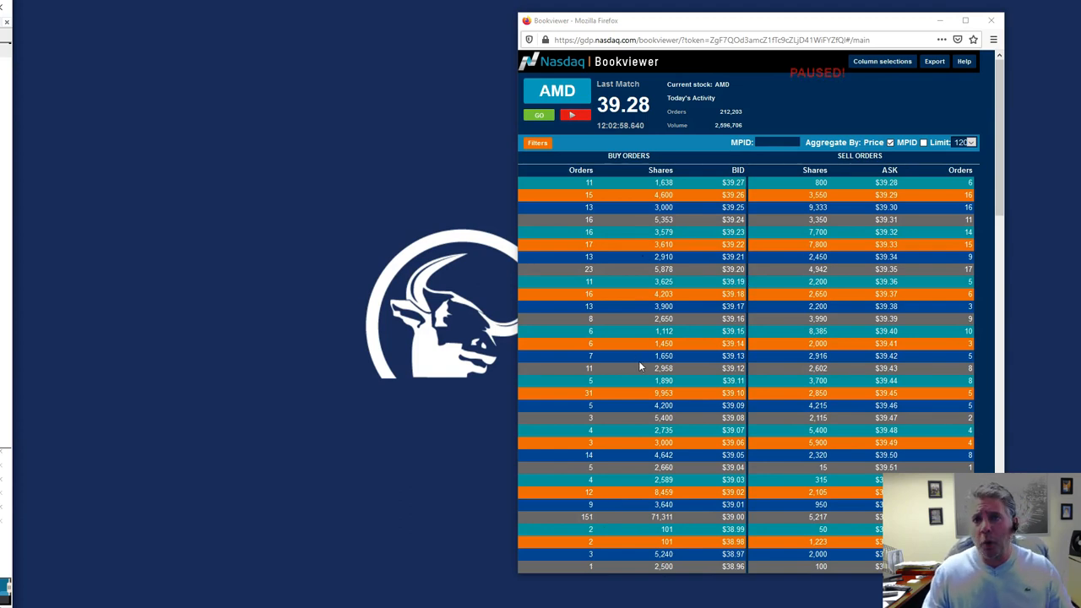
{"action": "mouse_move", "coordinate": [612, 371]}
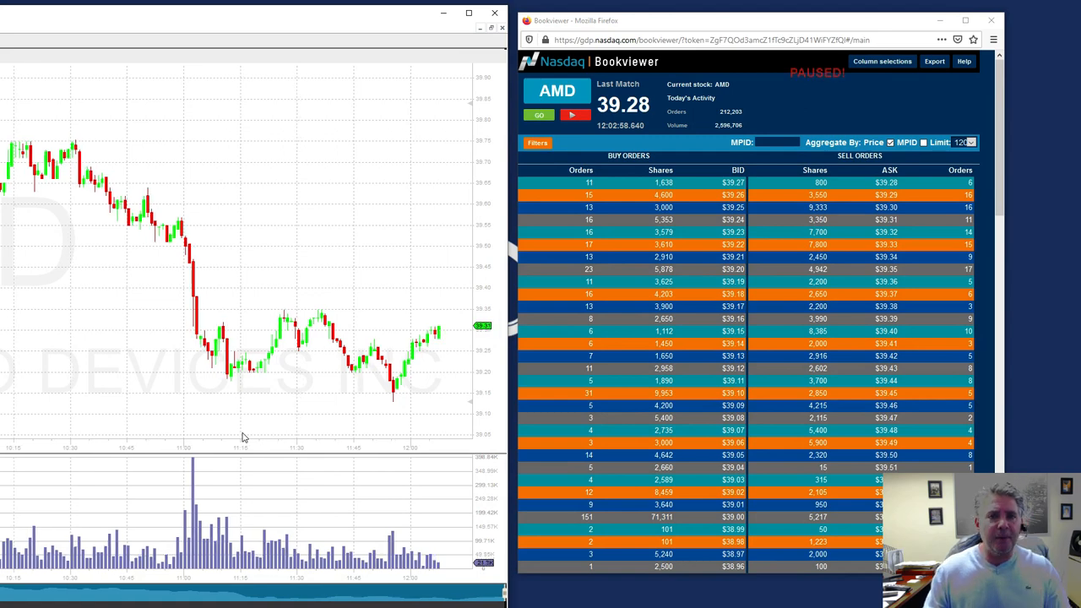
{"action": "mouse_move", "coordinate": [530, 477]}
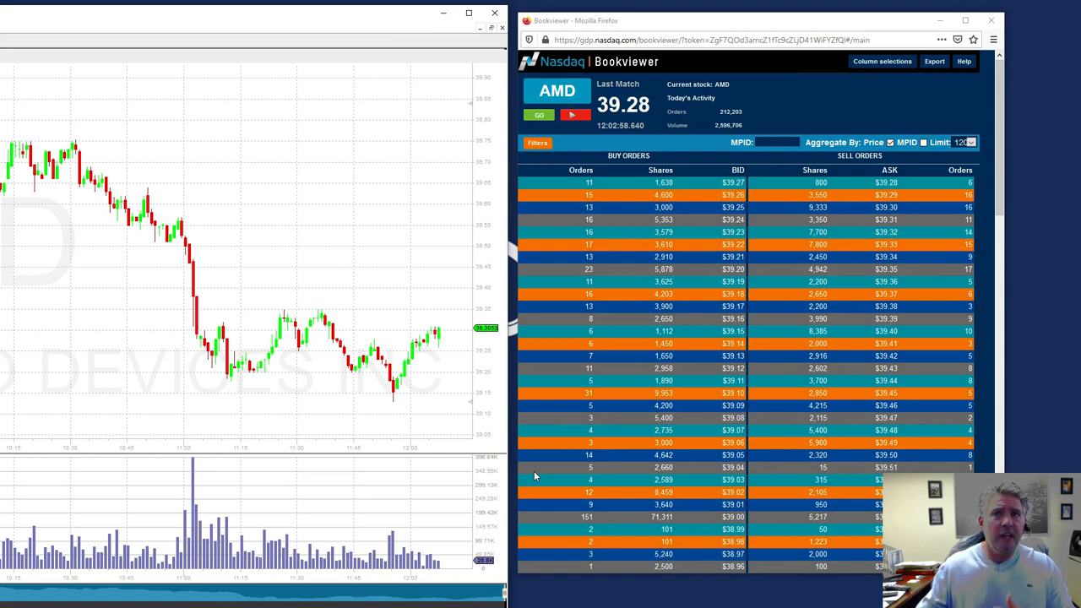
Step: Arrange the Orbis AMD 1-minute chart left and Bookviewer's paused $39.28 AMD book right
{"action": "left_click", "coordinate": [574, 115]}
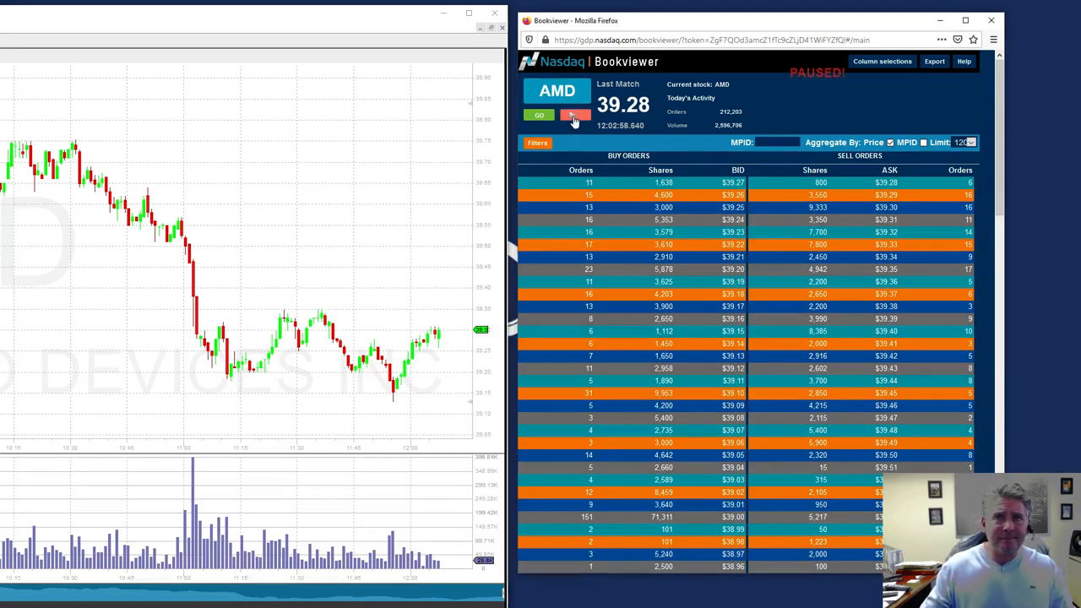